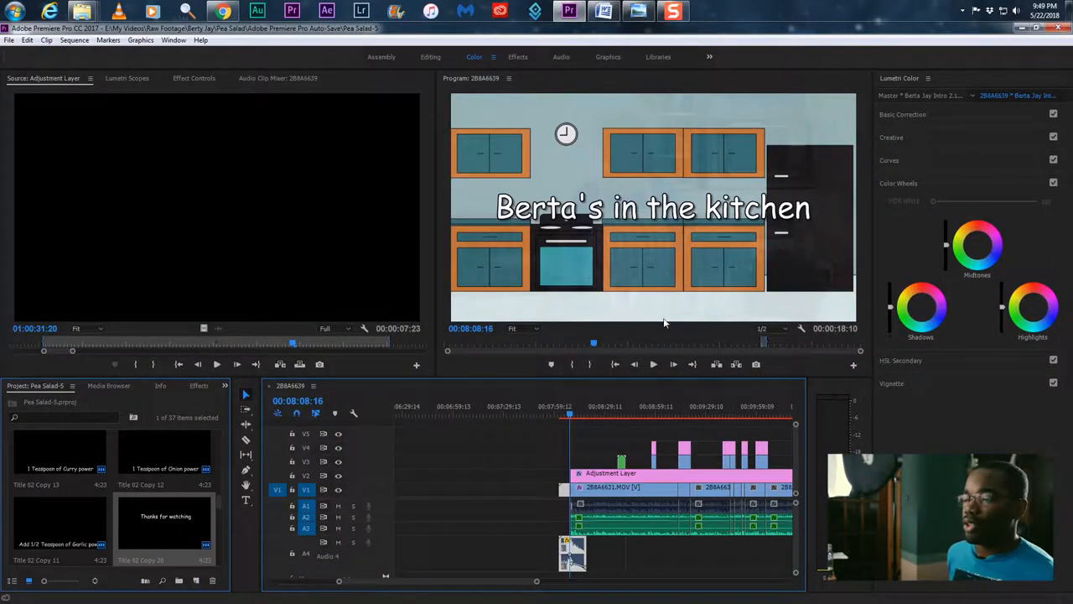
Move the playhead across the zoomed-out timeline to the peas-in-bowl shot and beyond
{"action": "left_click", "coordinate": [597, 406]}
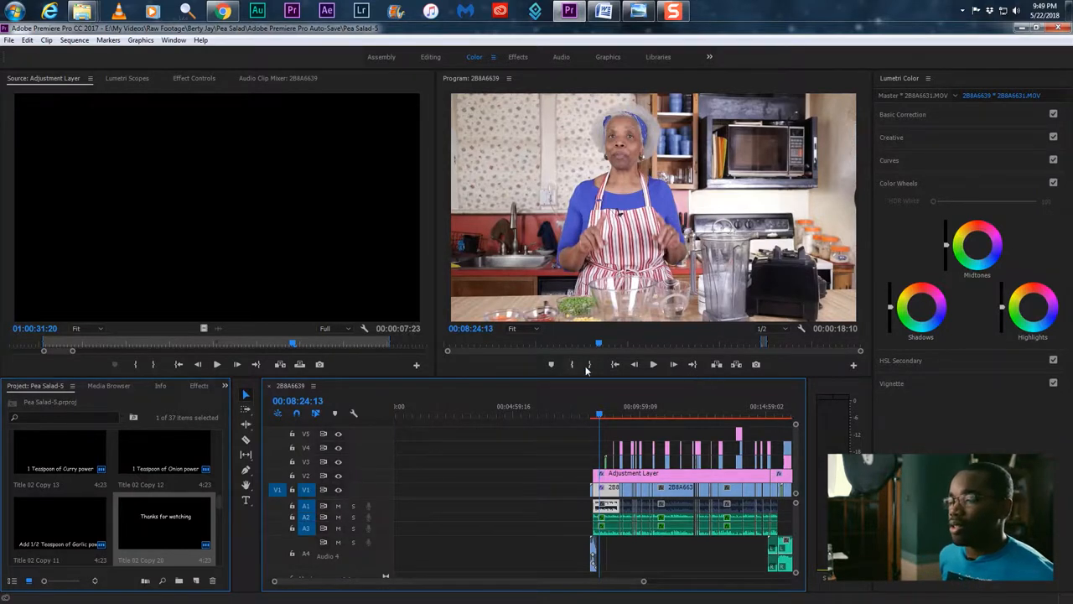
{"action": "left_click", "coordinate": [620, 406]}
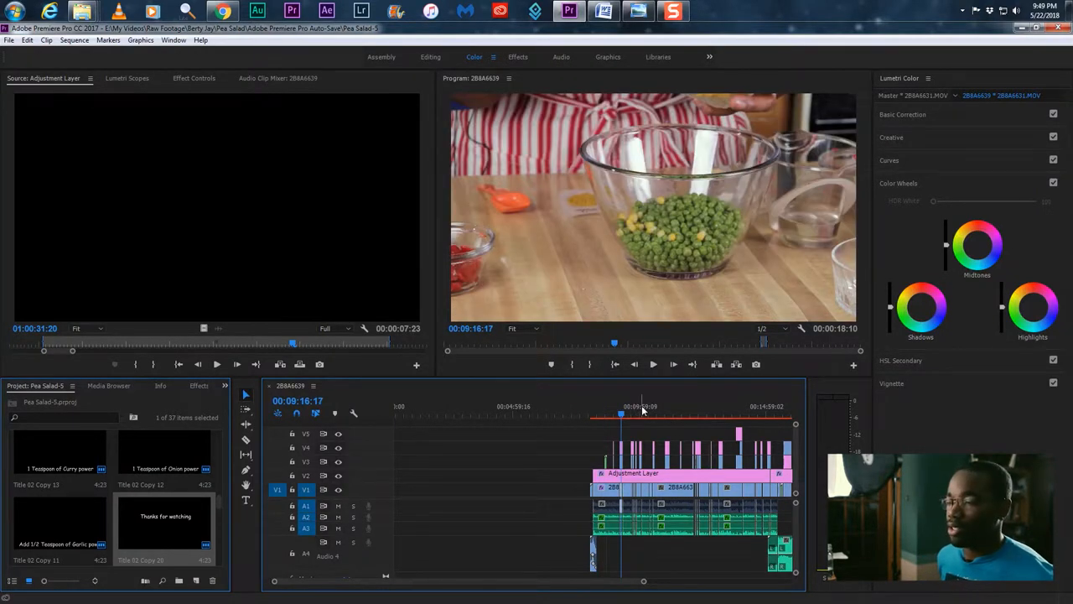
{"action": "left_click", "coordinate": [629, 411]}
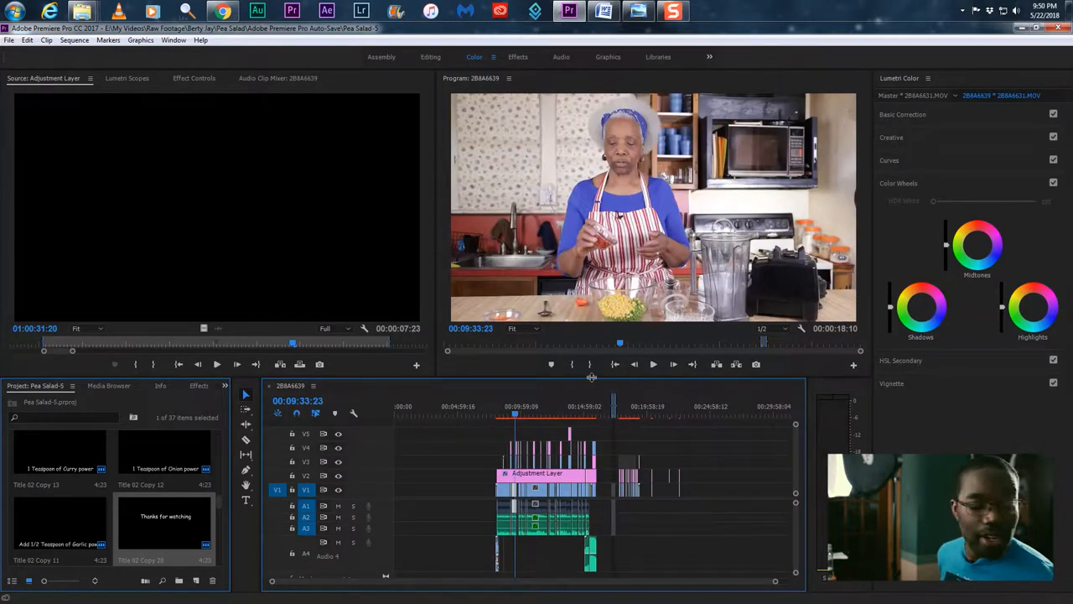
{"action": "mouse_move", "coordinate": [596, 379]}
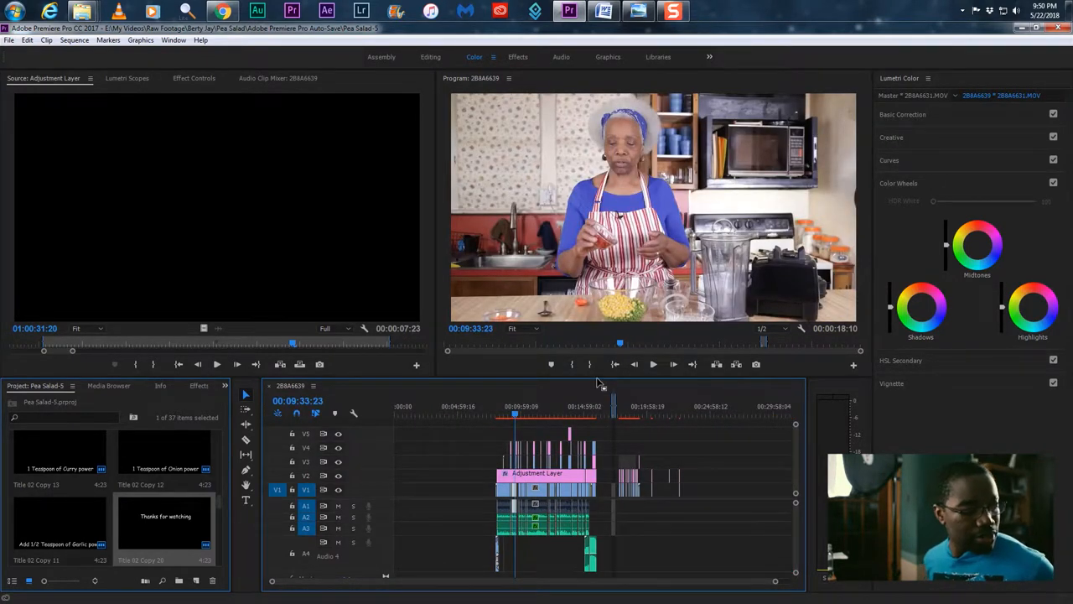
{"action": "mouse_move", "coordinate": [609, 441]}
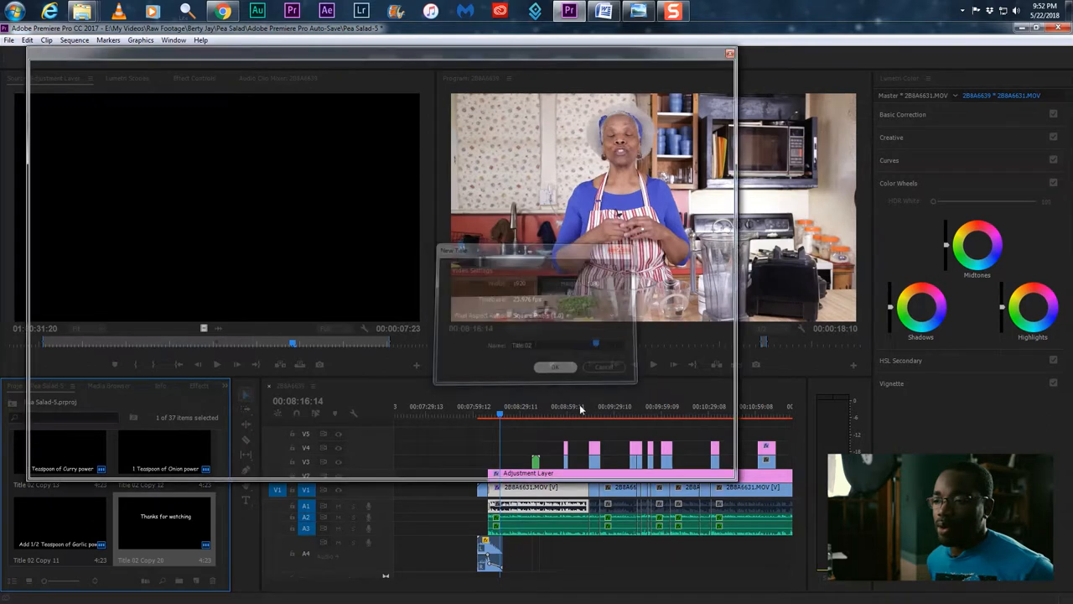
Confirm the new Title 02, then reposition the playhead back to the chef talking
{"action": "left_click", "coordinate": [554, 366]}
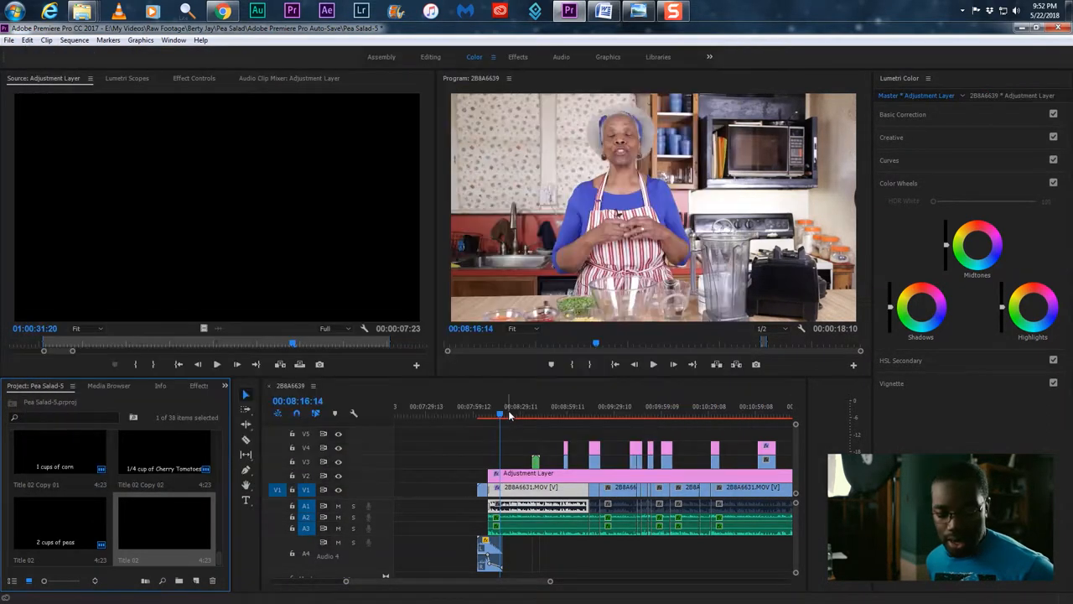
{"action": "left_click", "coordinate": [522, 411]}
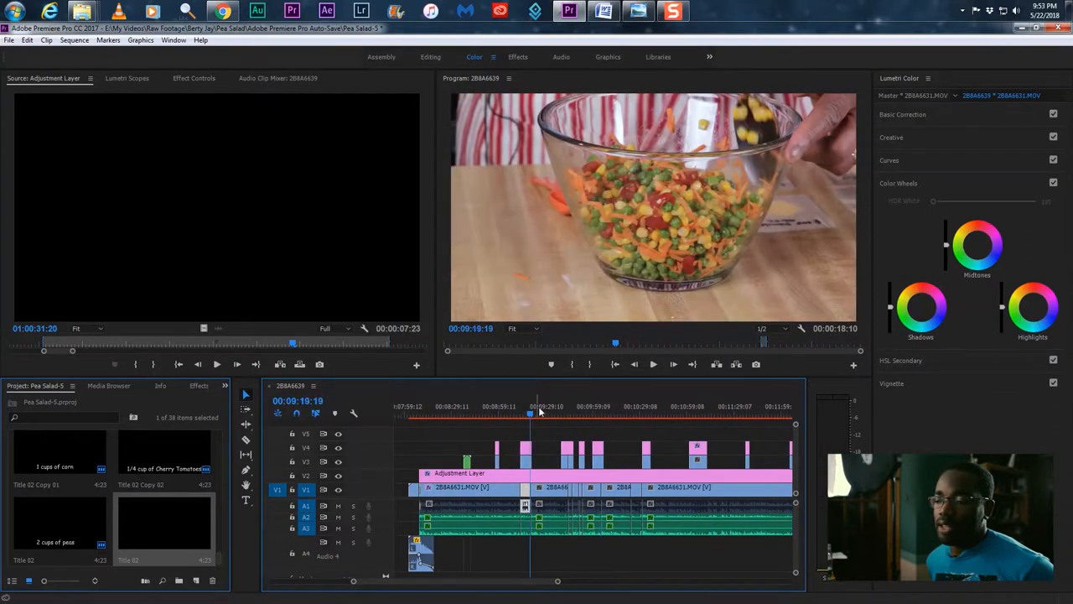
{"action": "left_click", "coordinate": [600, 411]}
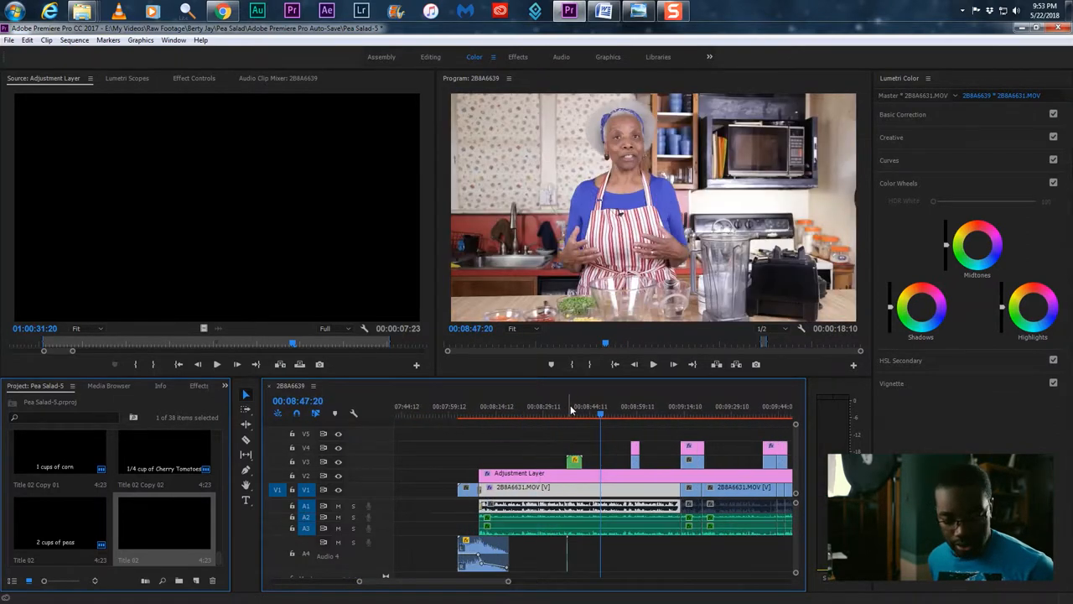
Select a small title clip on the V3/V4 tracks above the main footage
{"action": "left_click", "coordinate": [634, 459]}
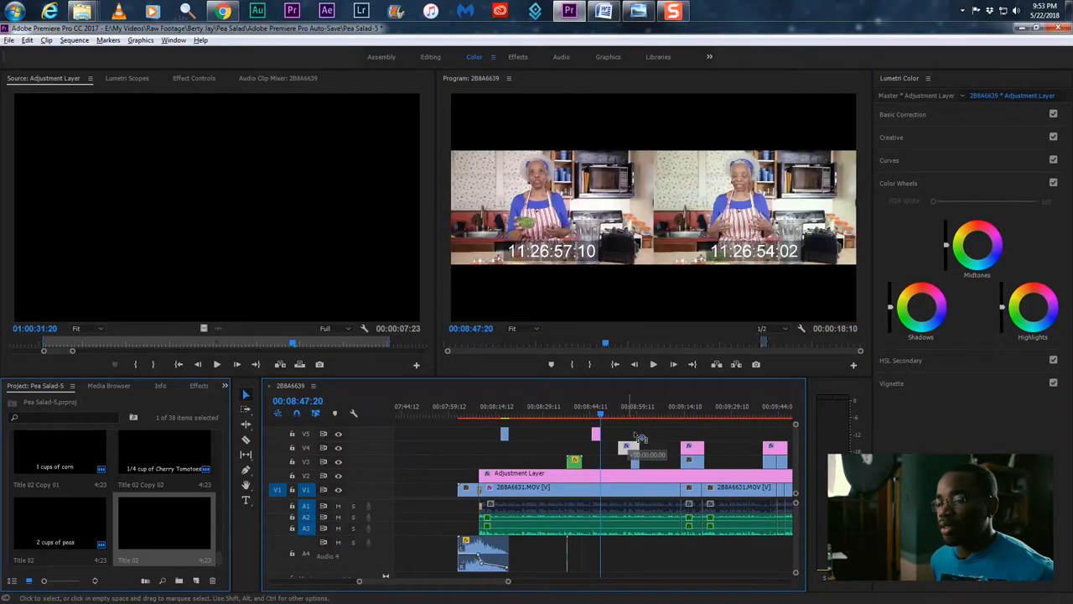
{"action": "left_click", "coordinate": [8, 39]}
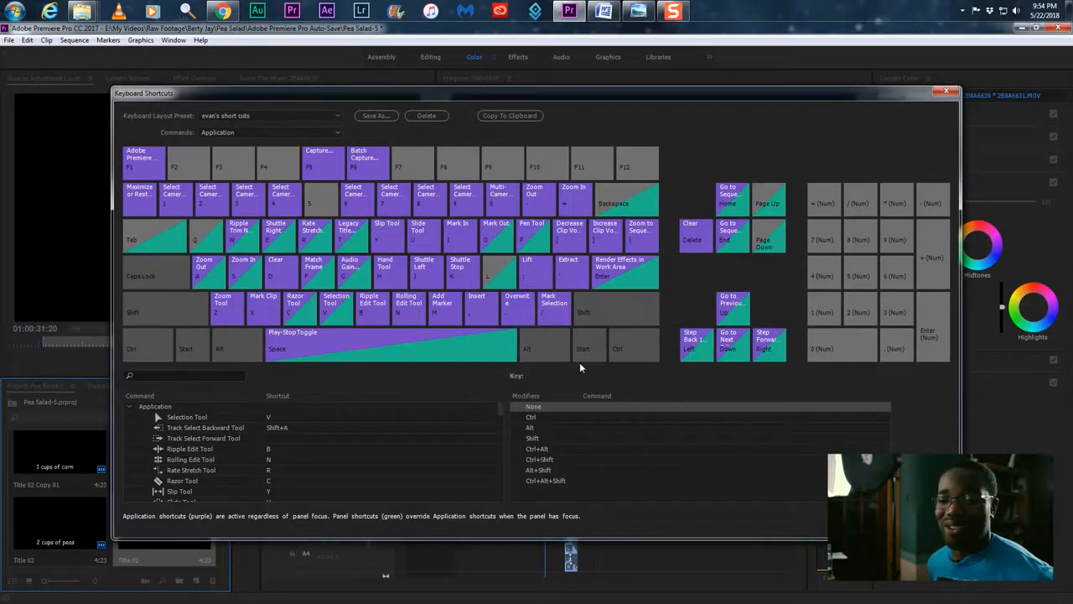
{"action": "mouse_move", "coordinate": [258, 277]}
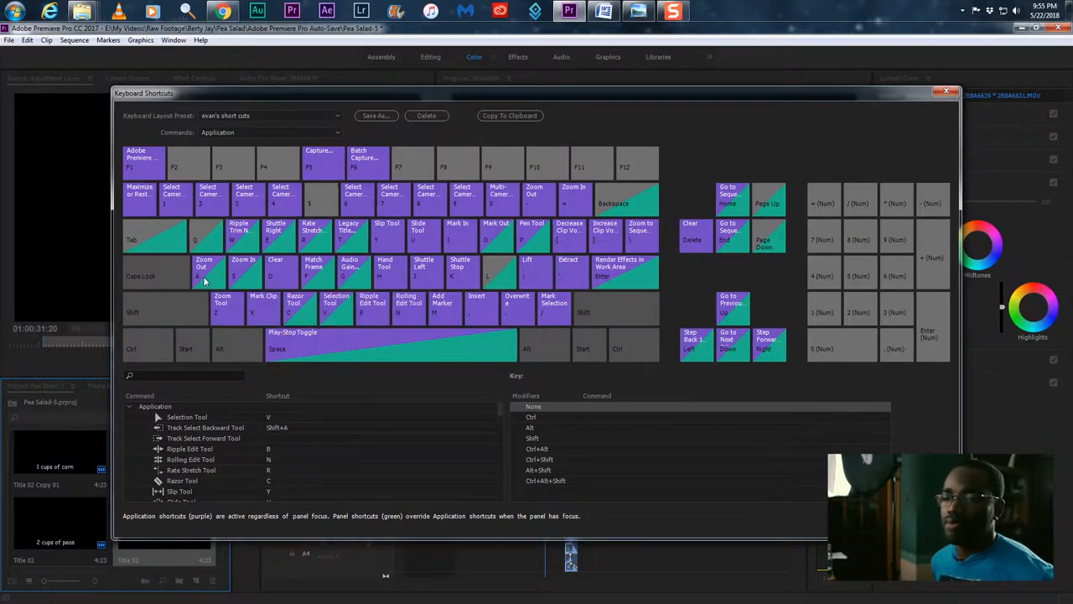
Activate the command search field below the keyboard layout in Keyboard Shortcuts
{"action": "left_click", "coordinate": [184, 374]}
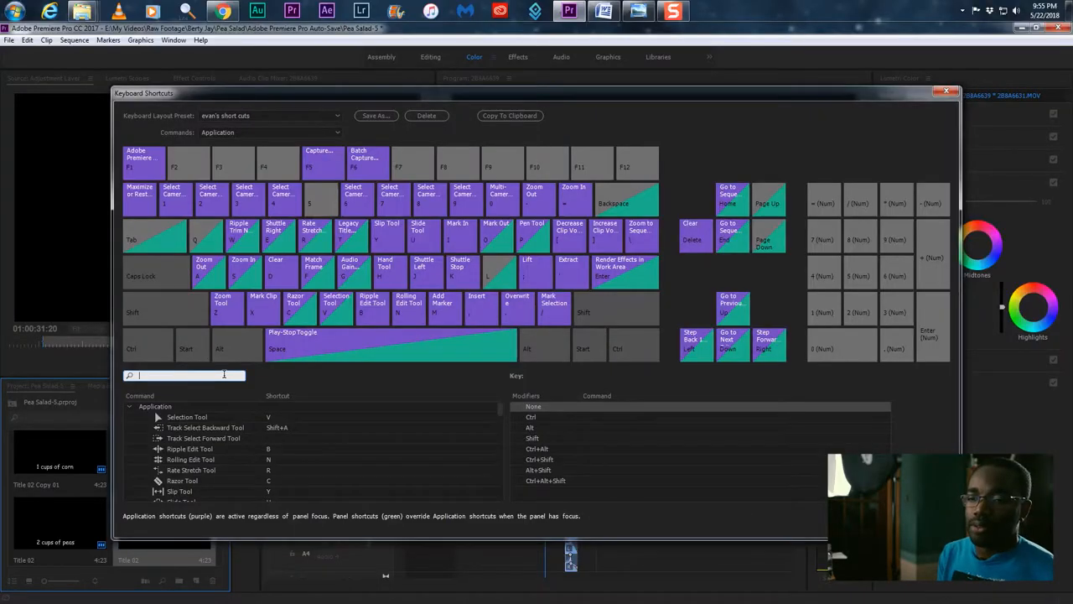
Search 'zoo', assign Q as an extra Zoom Out shortcut, and confirm with OK
{"action": "type", "text": "zoom"}
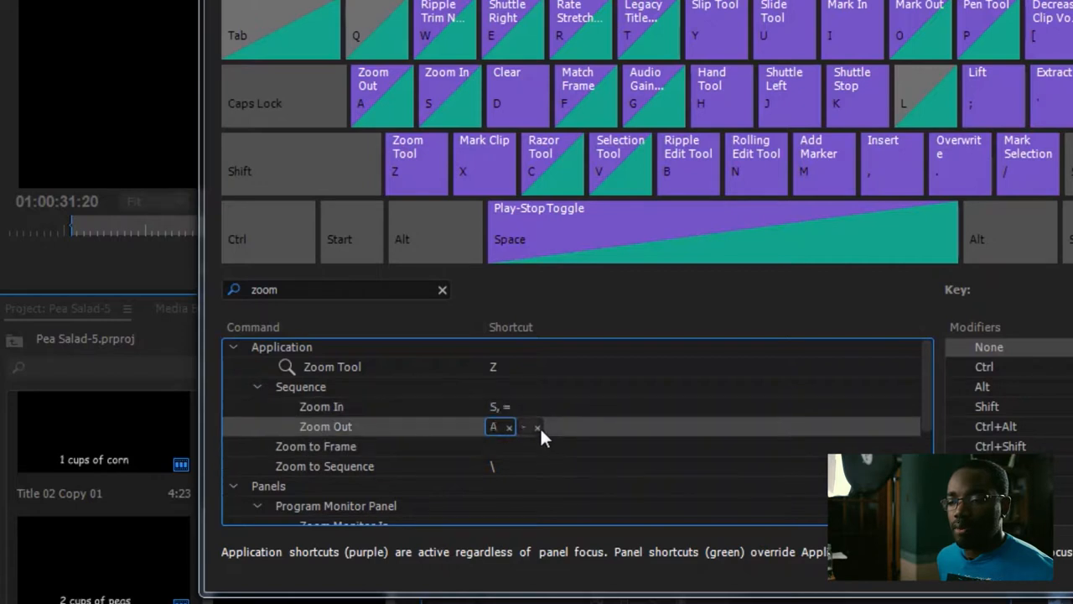
{"action": "left_click", "coordinate": [566, 425]}
{"action": "type", "text": "Q "}
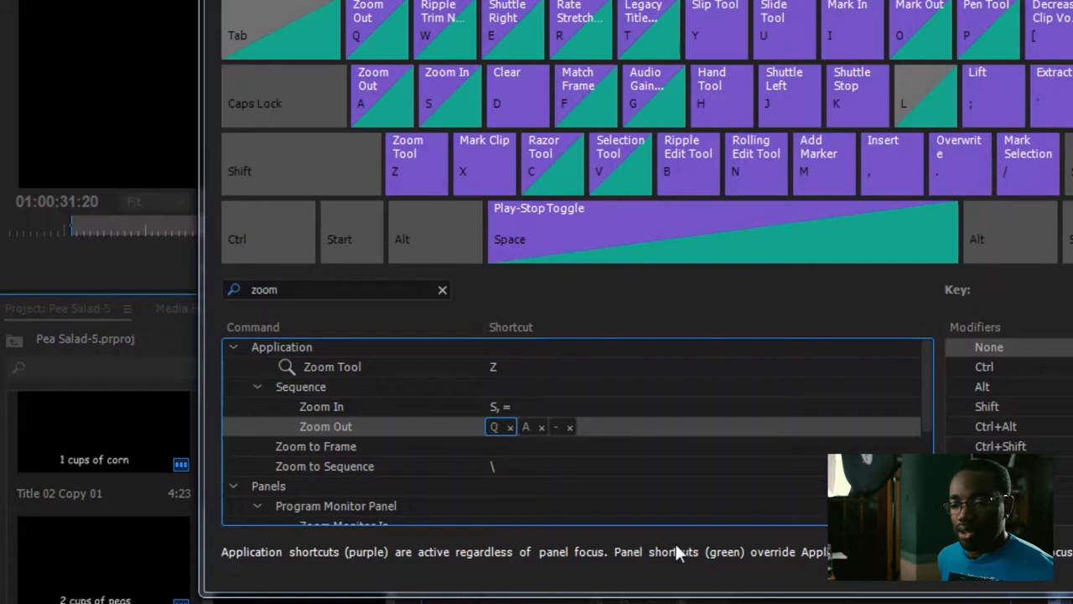
{"action": "mouse_move", "coordinate": [537, 440]}
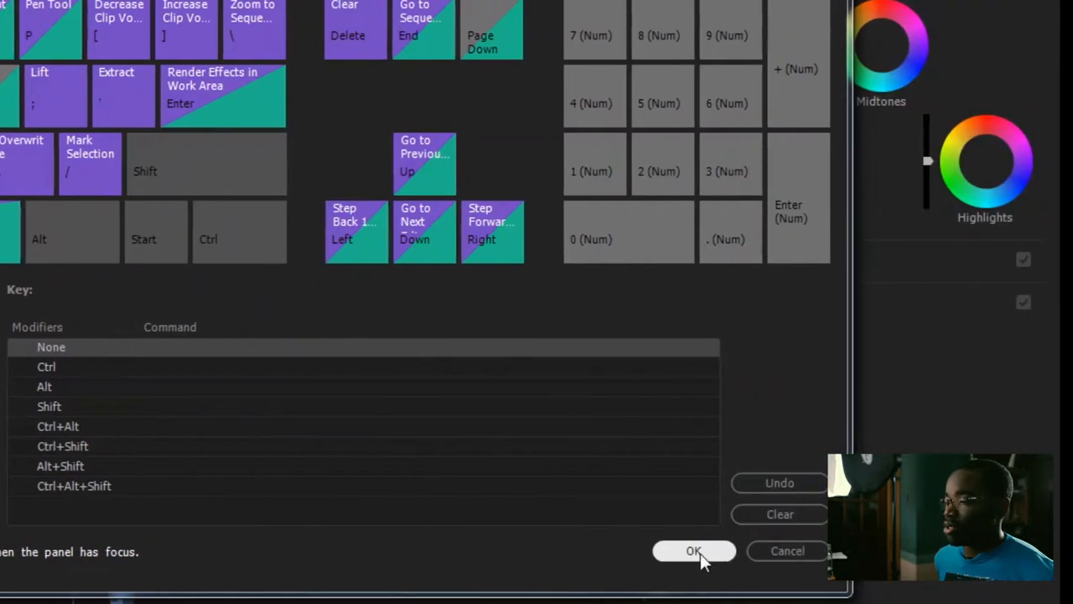
{"action": "left_click", "coordinate": [694, 550]}
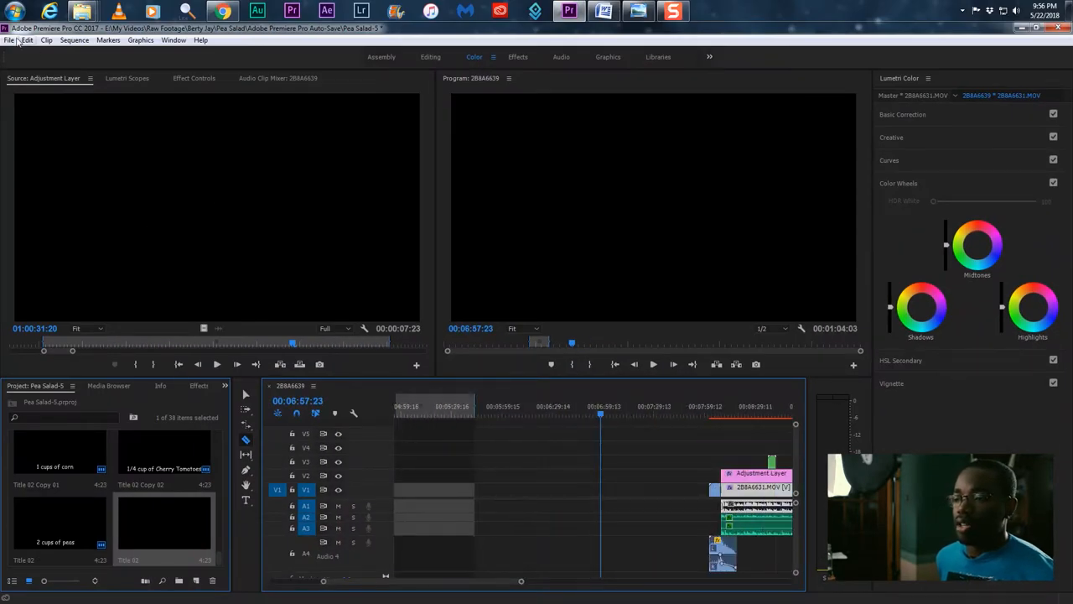
{"action": "left_click", "coordinate": [9, 39]}
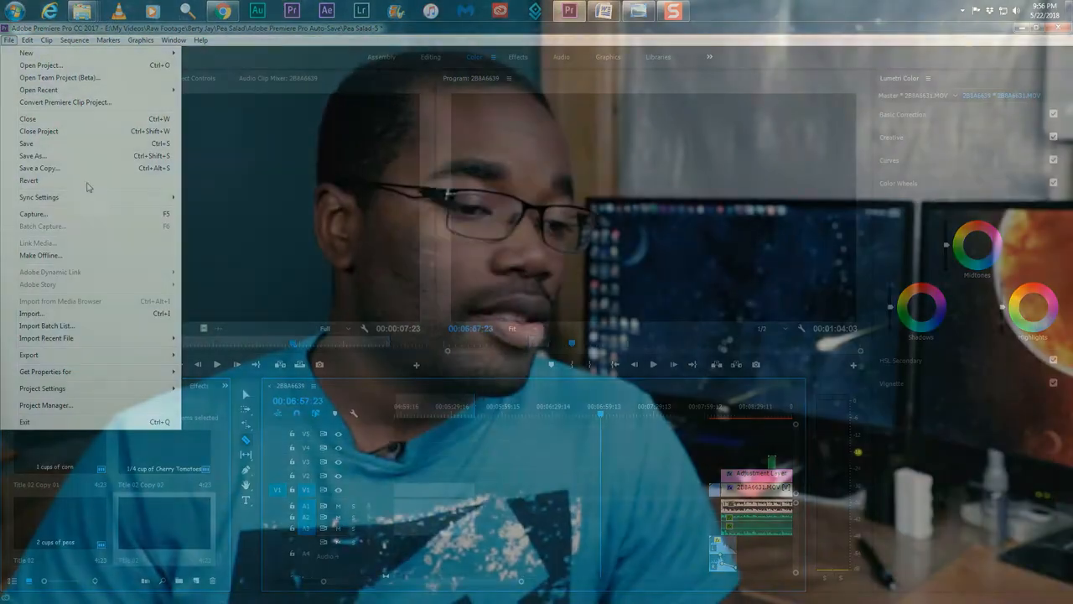